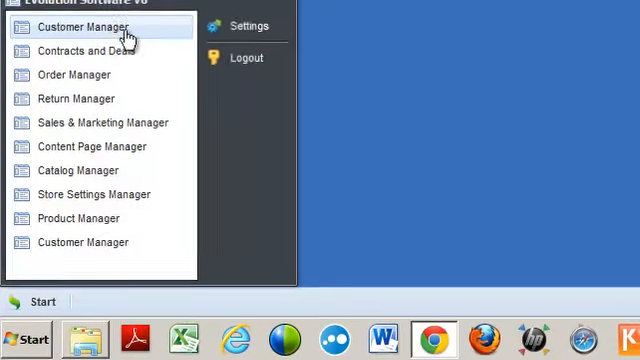
- Find customer 'steve' in Customer Manager and show the Users list for Steve Jobs
click(88, 28)
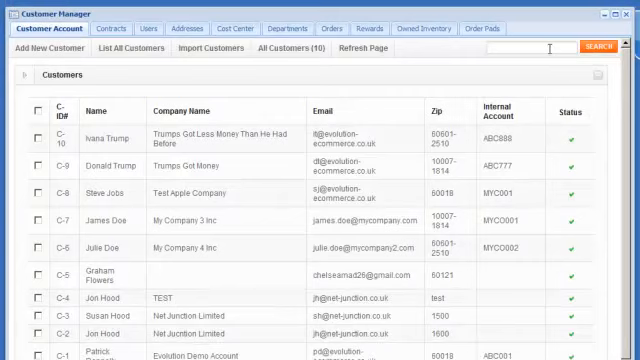
text(steve)
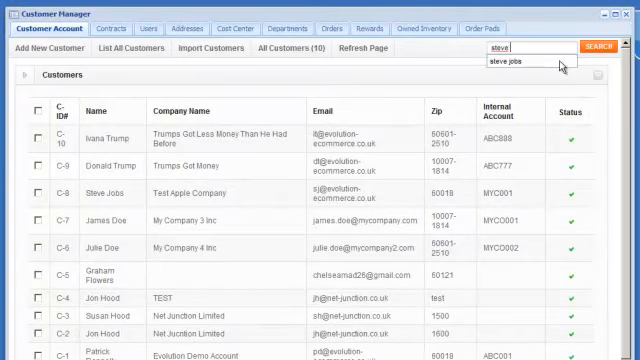
click(504, 64)
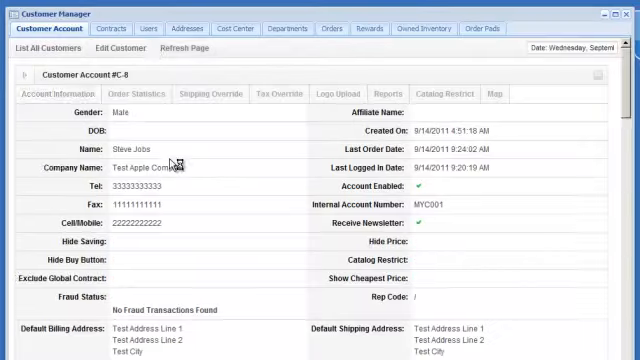
click(132, 28)
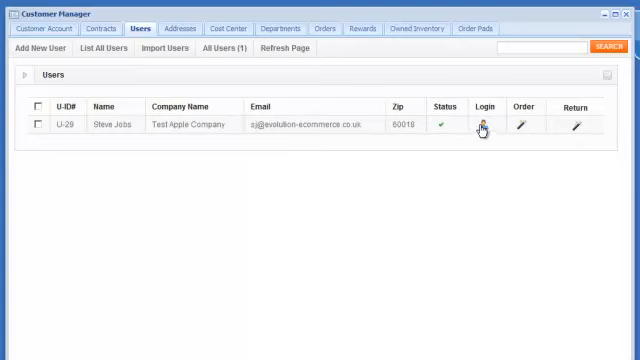
click(488, 124)
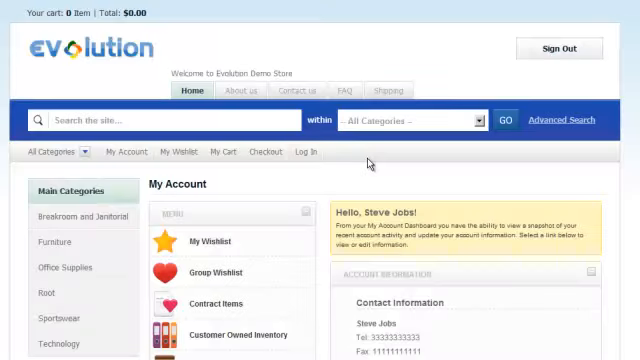
mouse_move(266, 260)
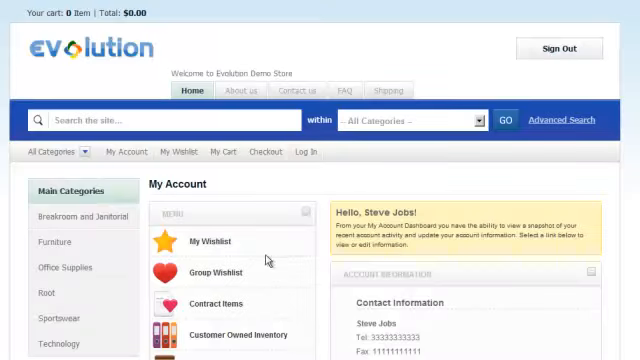
scroll(down, 3)
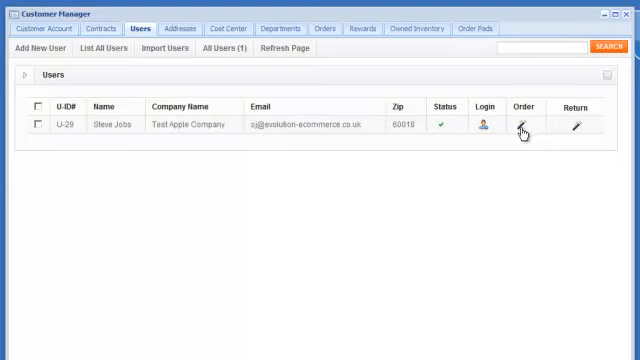
mouse_move(354, 280)
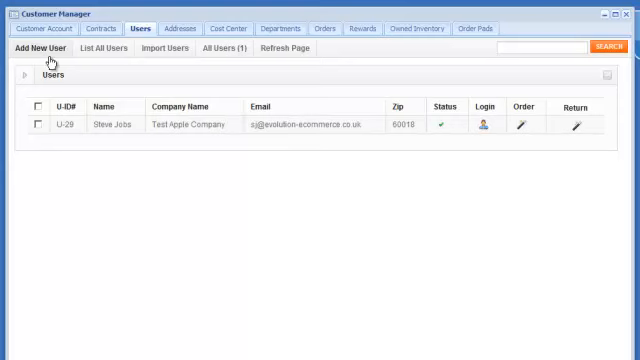
mouse_move(176, 68)
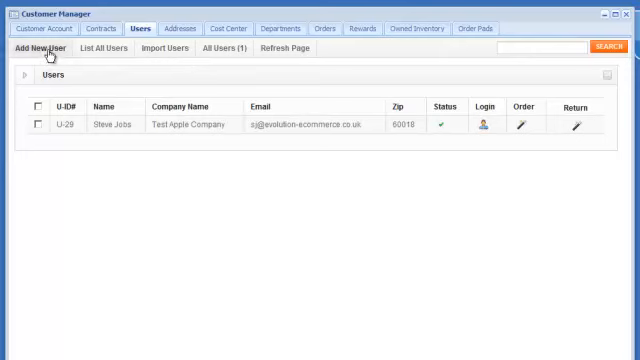
click(36, 48)
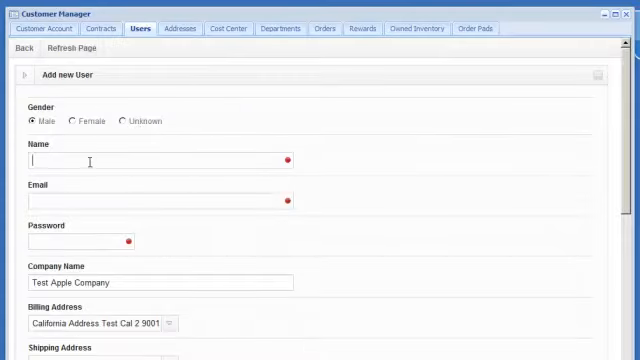
text(D)
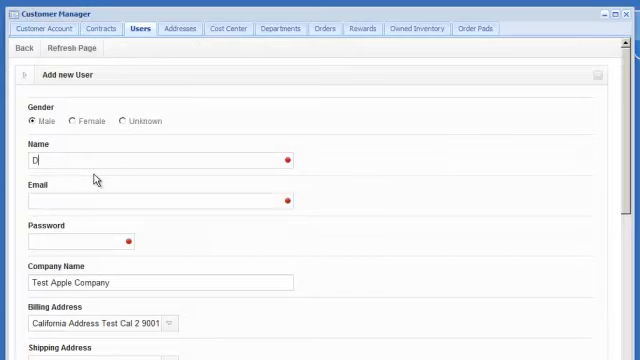
text(arth Vadar)
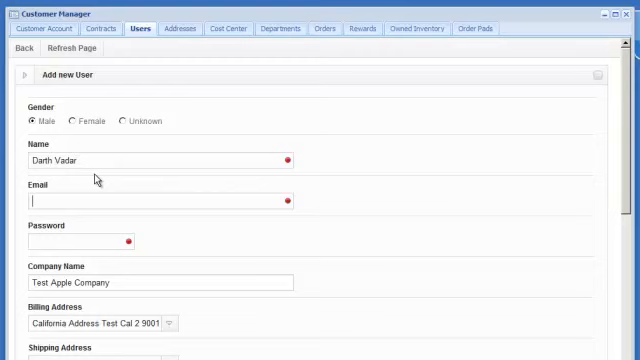
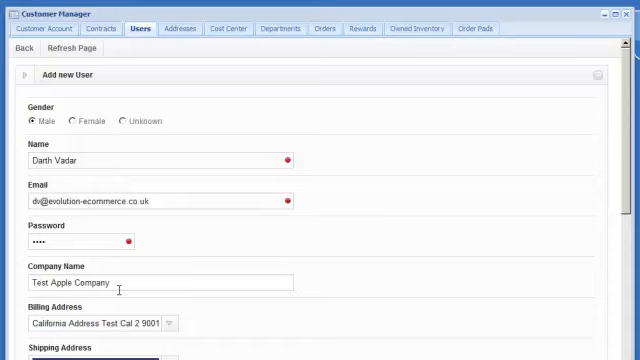
- Set the Denver shipping address and enter Tel 312 555.6666, Fax 7777777 and Mobile 888888888
scroll(down, 3)
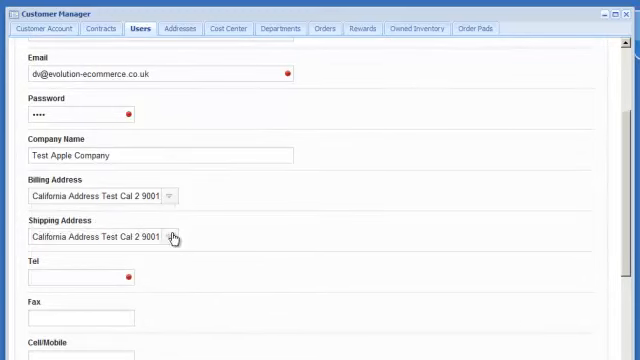
click(176, 238)
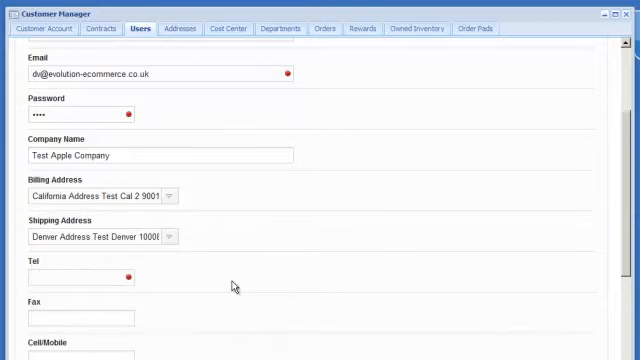
scroll(down, 3)
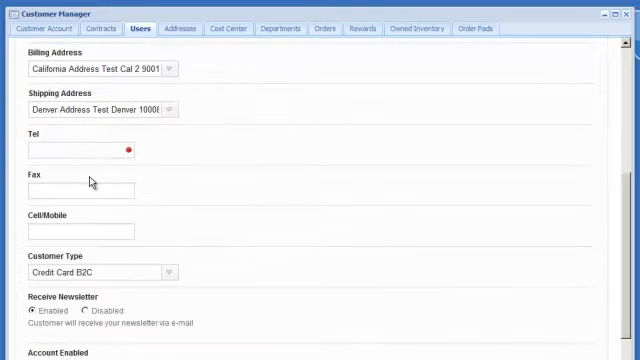
text(312 555)
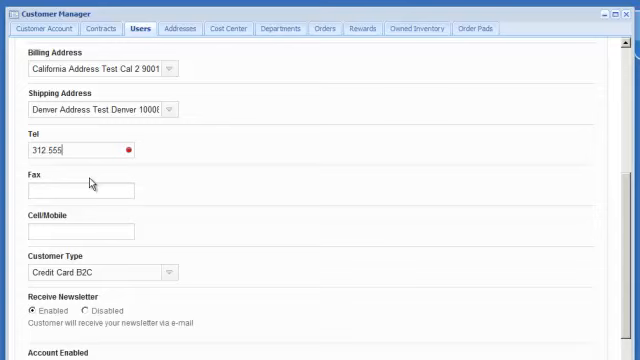
text(.6666)
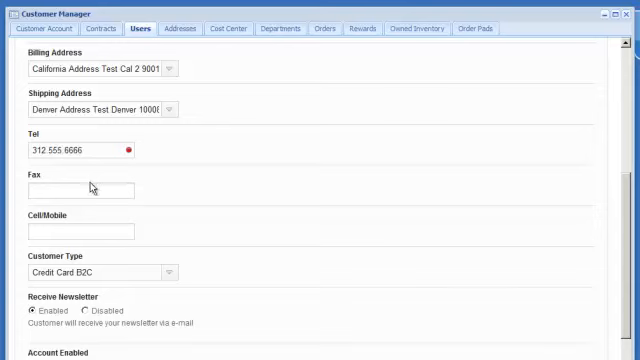
text(77777777)
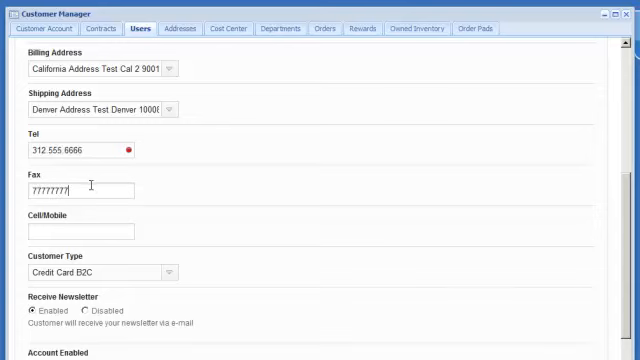
text(888888888888)
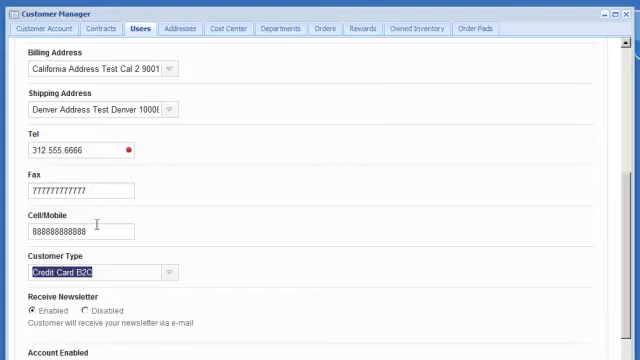
- Set the user's Customer Type to Account Customer B2B
scroll(down, 3)
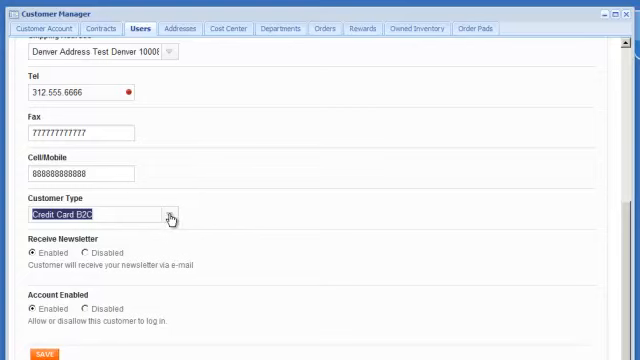
click(170, 216)
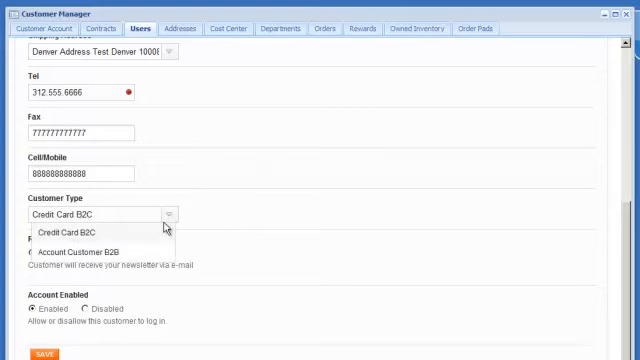
click(96, 252)
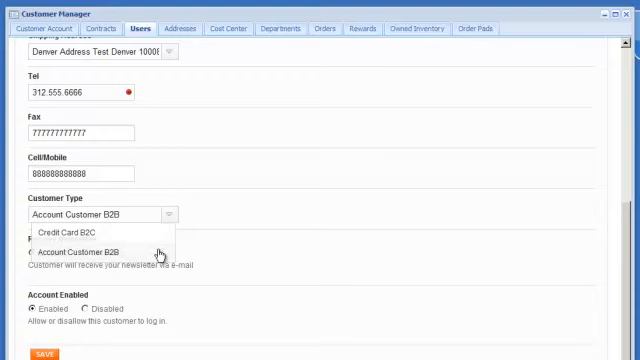
click(84, 252)
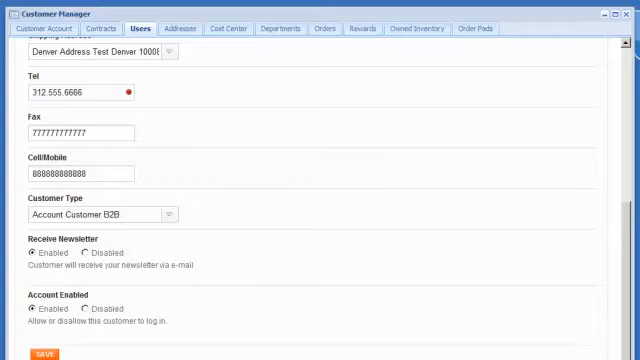
- Save Darth Vadar and list the customer's users, now showing him with Steve Jobs
click(44, 352)
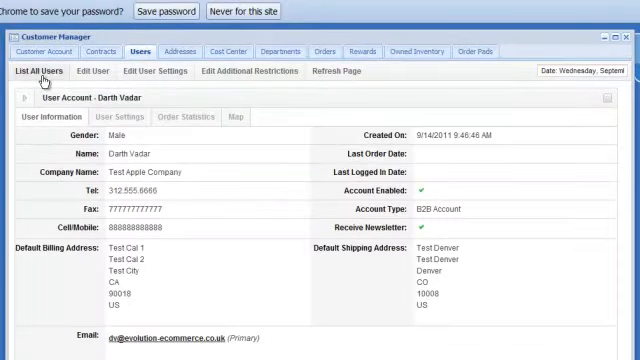
click(40, 70)
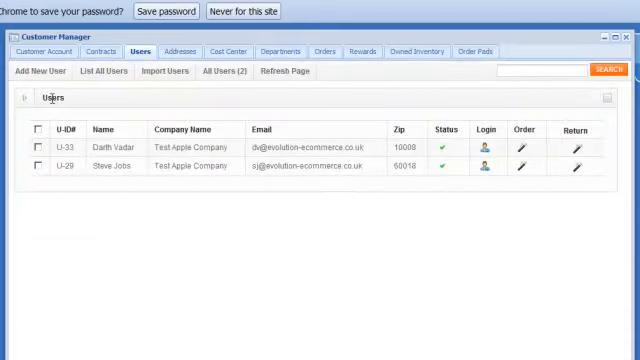
mouse_move(50, 266)
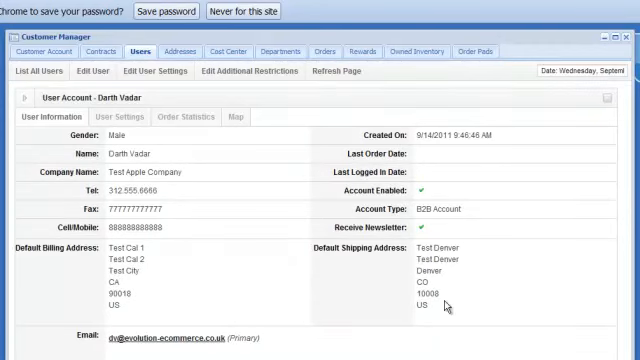
mouse_move(448, 312)
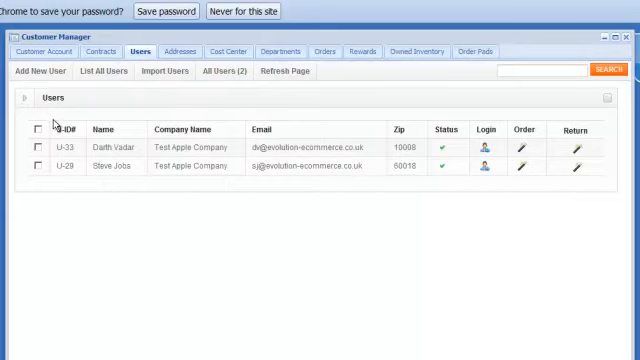
mouse_move(56, 156)
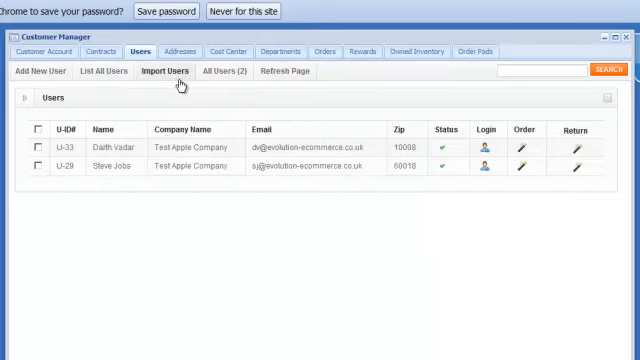
click(168, 72)
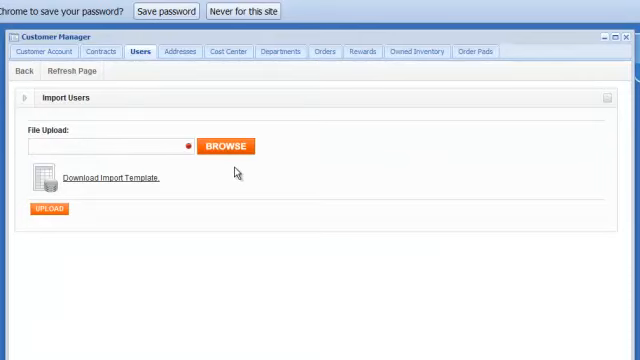
click(252, 12)
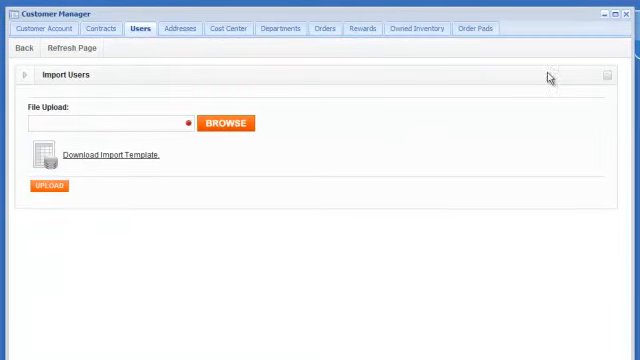
mouse_move(136, 184)
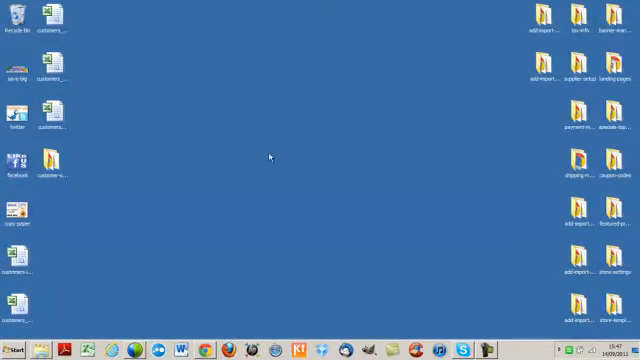
- Open the customers_users spreadsheet from the desktop in Excel
click(52, 120)
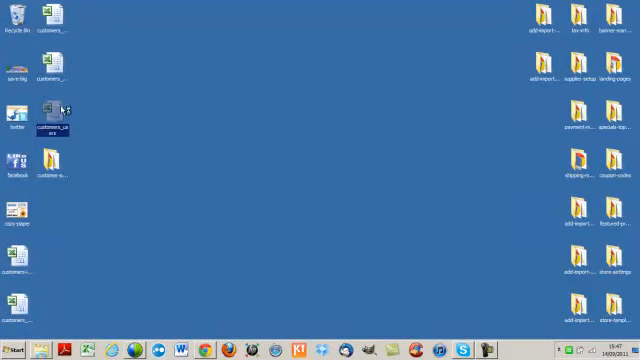
mouse_move(132, 152)
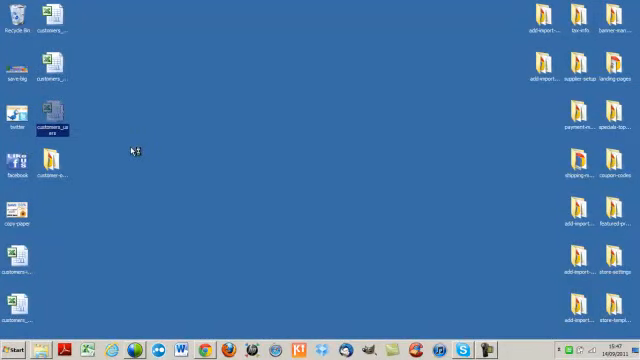
double_click(48, 130)
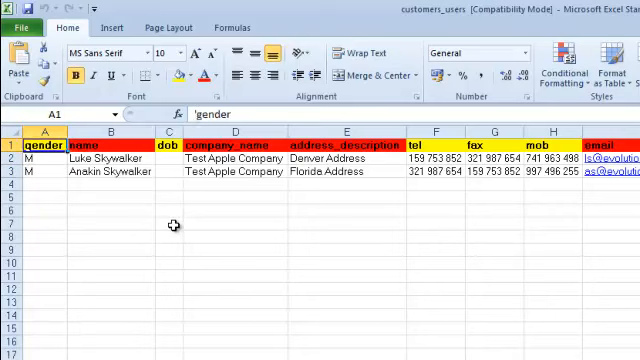
- Check the name and company_name column headings in the import template
click(110, 144)
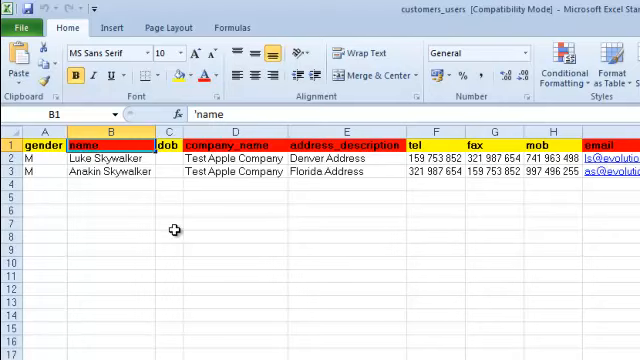
mouse_move(172, 248)
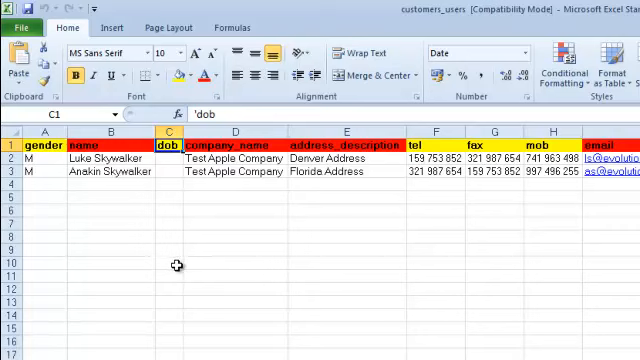
click(238, 136)
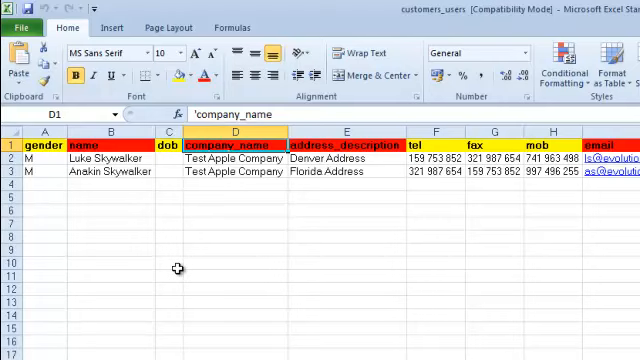
mouse_move(176, 270)
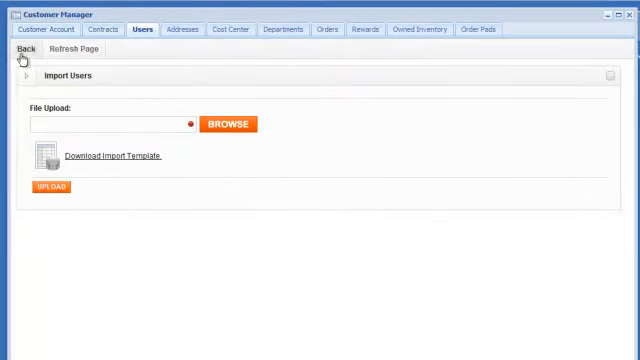
- Go back from the Import Users page to the customer's users
click(24, 48)
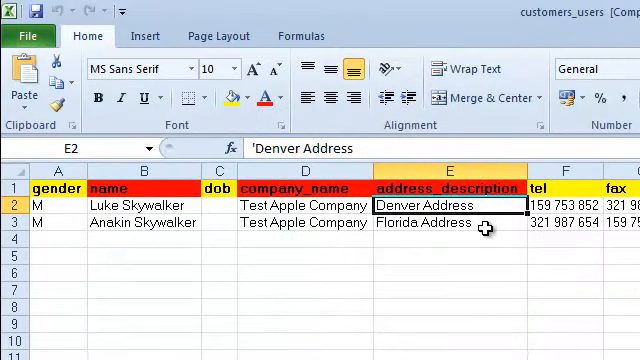
- Check Luke Skywalker's address_description value, Denver Address, in cell E2
click(456, 224)
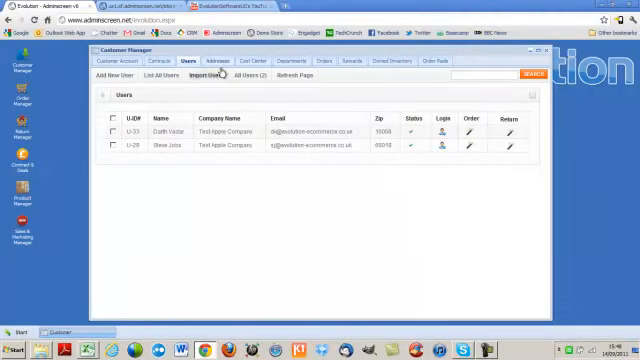
- Show the customer's Addresses list and pick out the Address Description heading
click(212, 60)
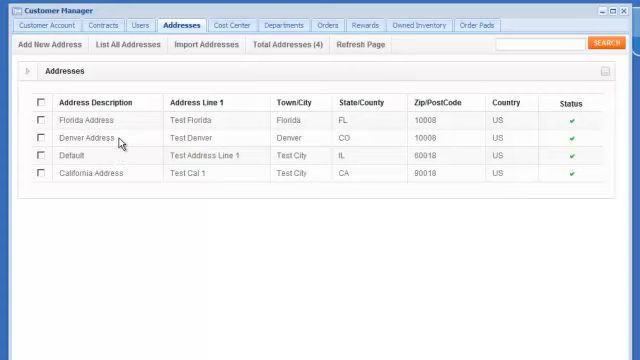
double_click(112, 104)
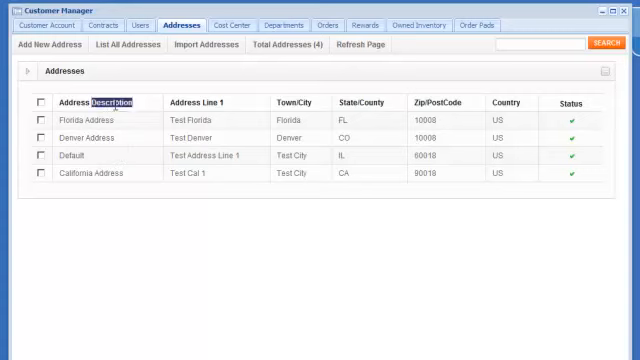
double_click(108, 100)
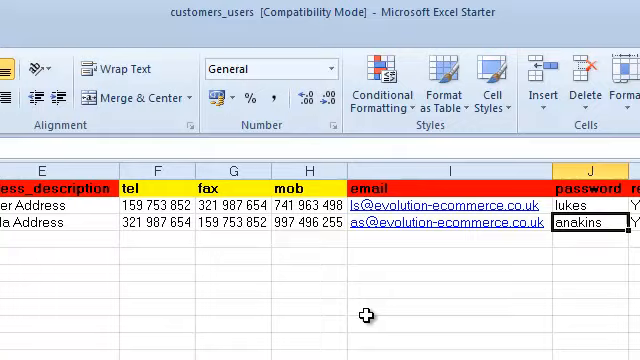
scroll(right, 3)
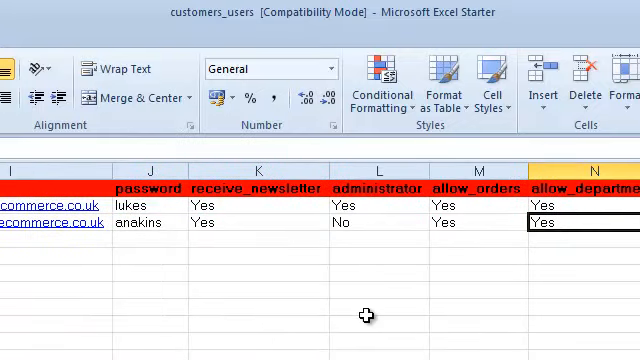
click(250, 204)
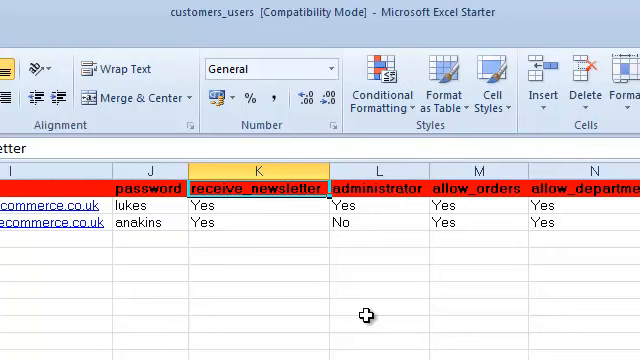
click(376, 190)
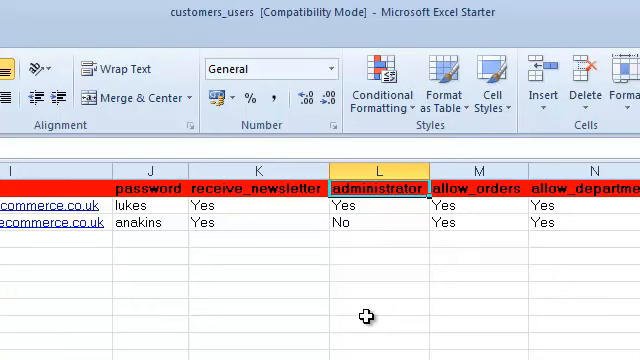
click(376, 206)
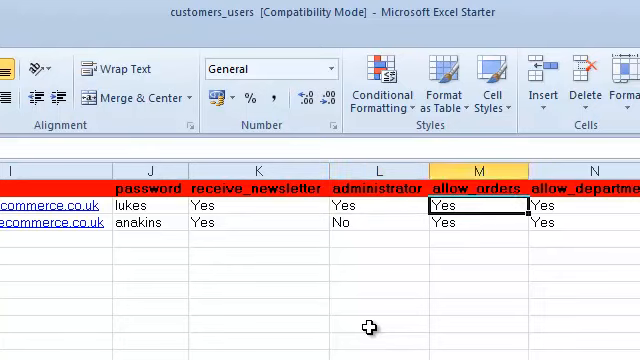
scroll(right, 3)
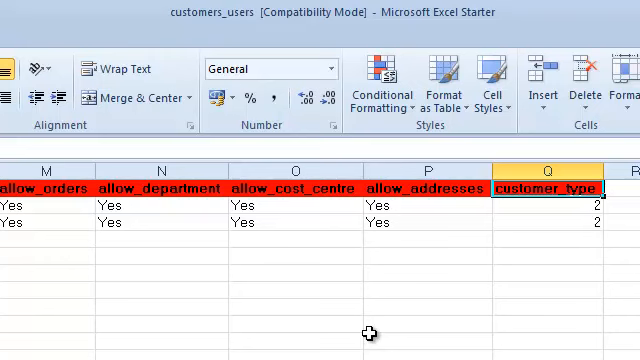
mouse_move(368, 332)
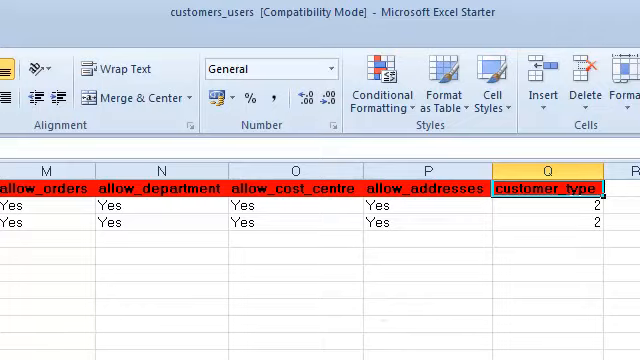
- Save the customers_users workbook to the Desktop library
click(16, 20)
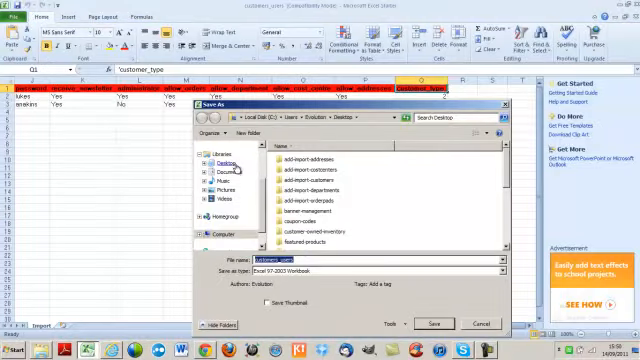
click(212, 164)
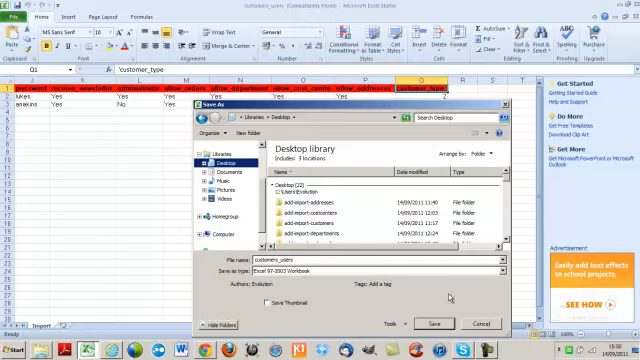
click(434, 324)
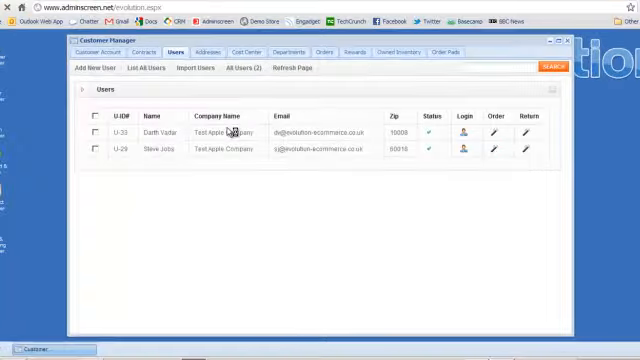
- Upload the customers_users spreadsheet, adding Anakin and Luke Skywalker for four users total
click(198, 70)
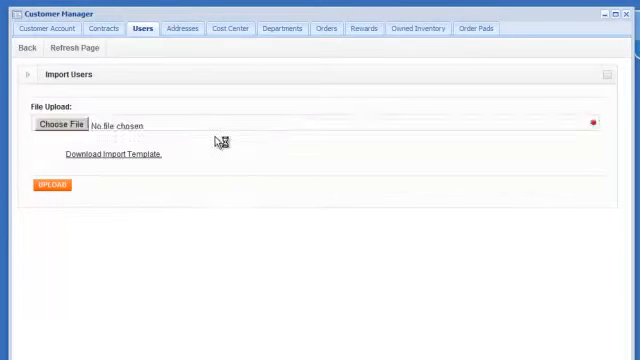
click(56, 124)
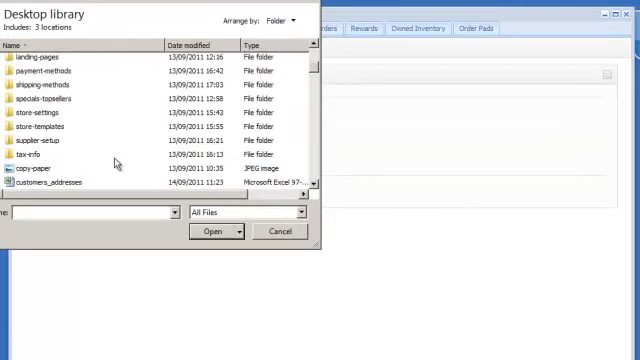
click(60, 140)
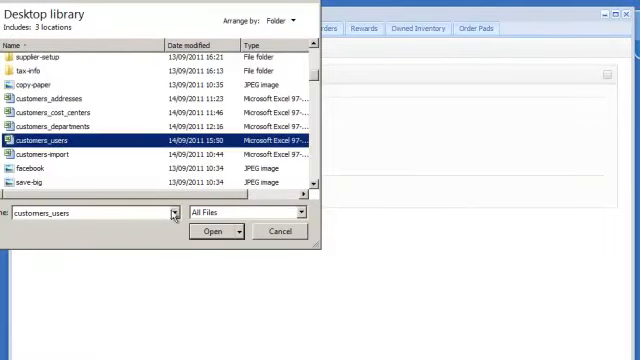
click(210, 232)
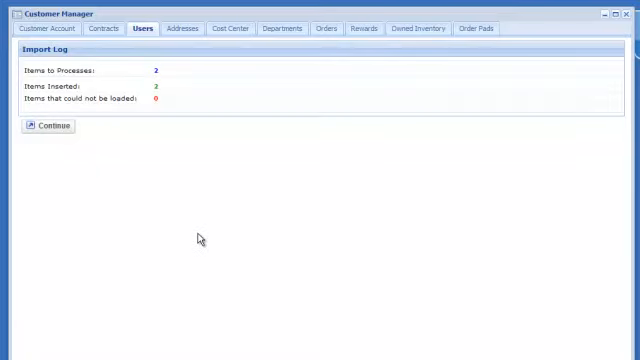
click(48, 128)
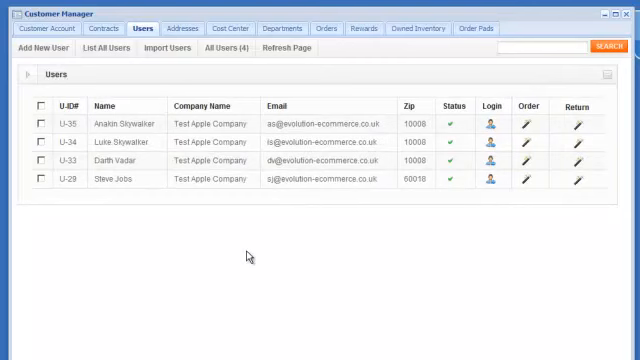